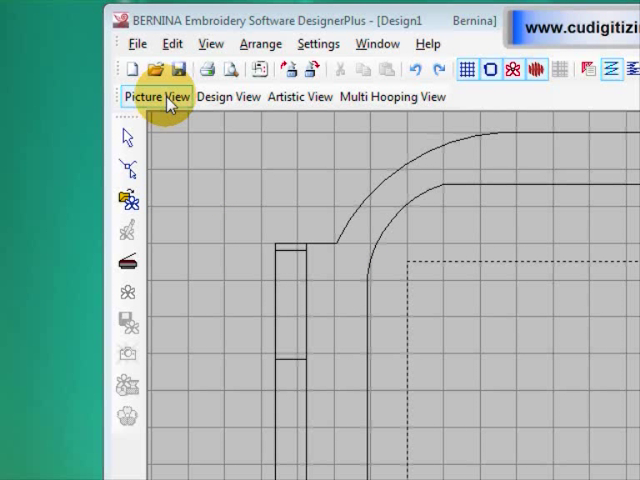
{"action": "mouse_move", "coordinate": [164, 148]}
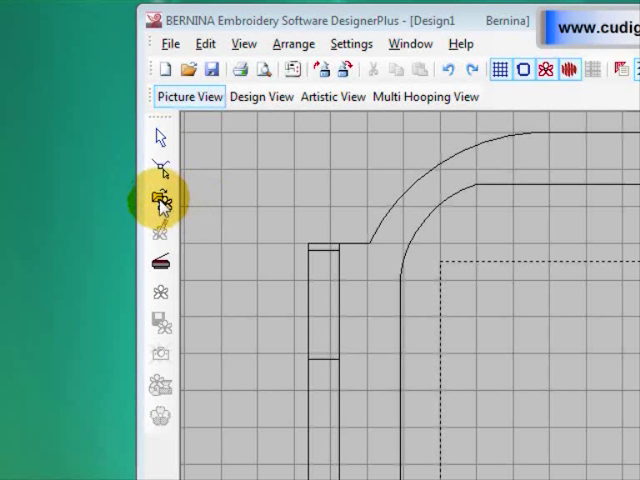
Start loading a picture and list All Picture Files to find the heart image
{"action": "left_click", "coordinate": [160, 200]}
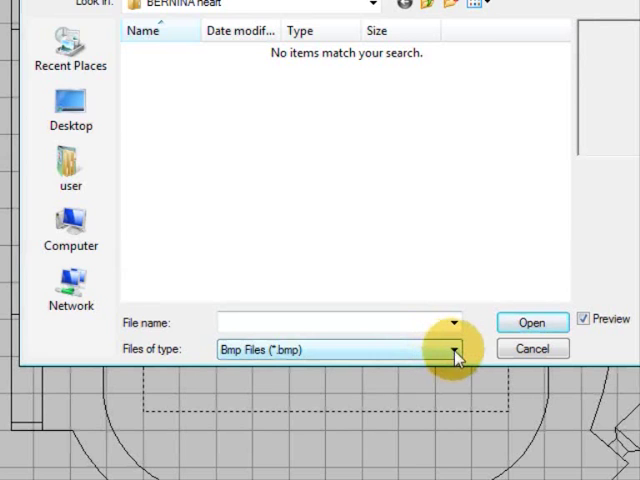
{"action": "left_click", "coordinate": [456, 348]}
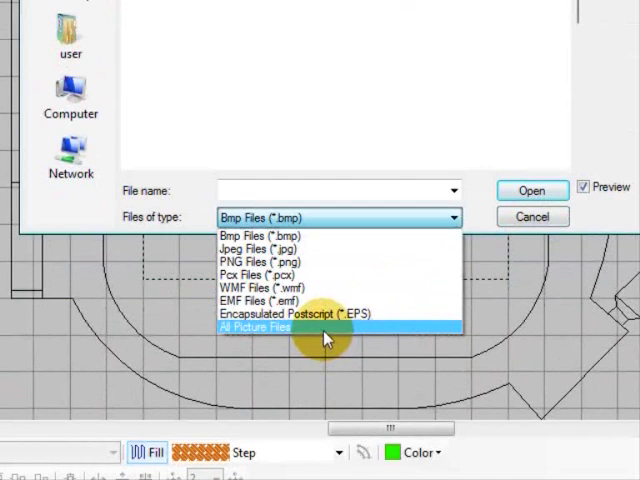
{"action": "left_click", "coordinate": [256, 328]}
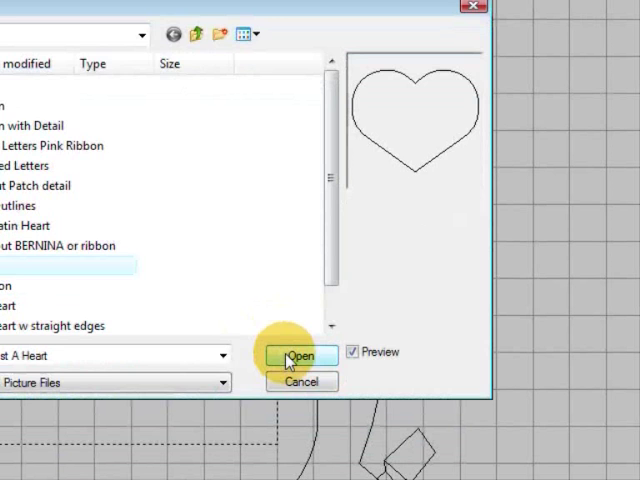
Insert the chosen heart picture as a backdrop and move to Design View for digitizing
{"action": "left_click", "coordinate": [300, 356]}
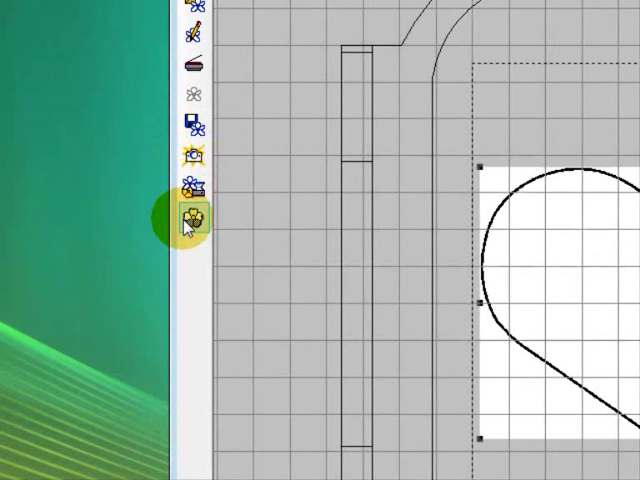
{"action": "mouse_move", "coordinate": [192, 216]}
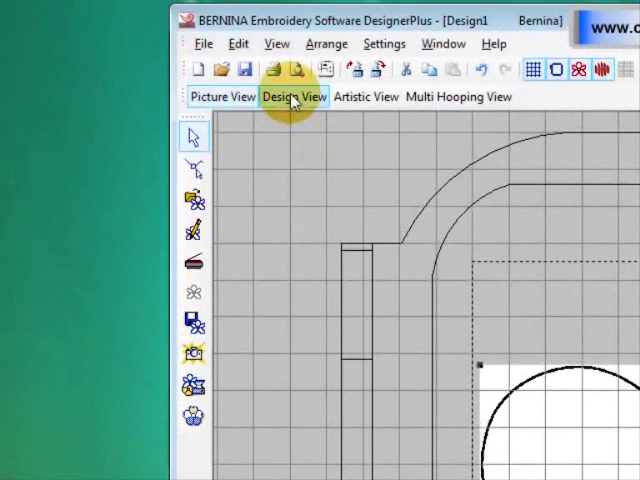
{"action": "left_click", "coordinate": [294, 96]}
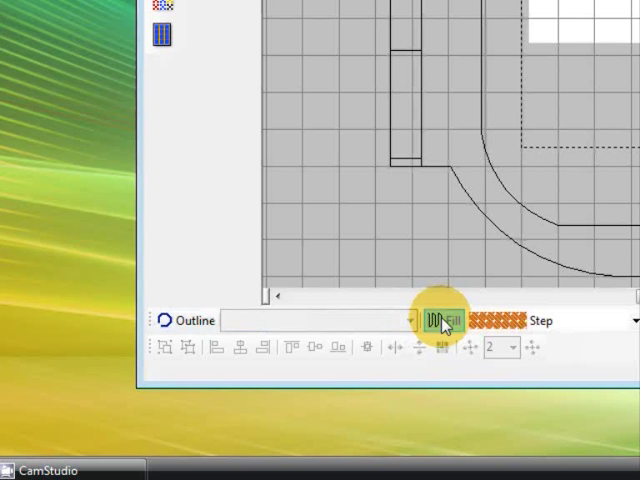
{"action": "left_click", "coordinate": [464, 320]}
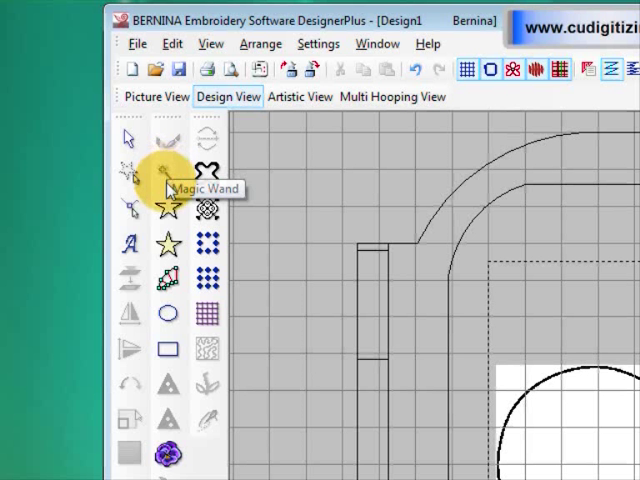
{"action": "mouse_move", "coordinate": [166, 210]}
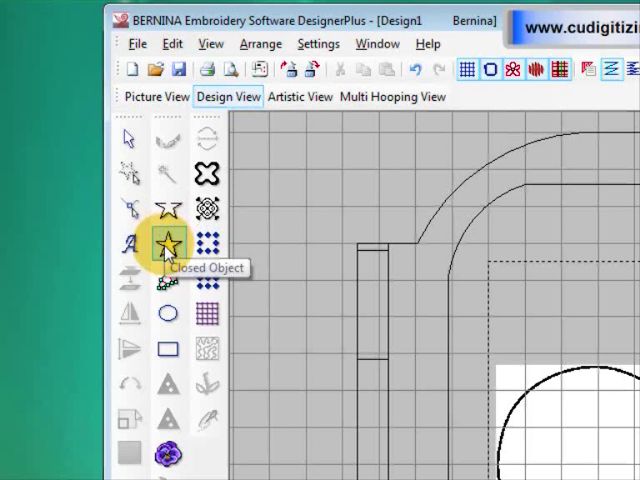
{"action": "mouse_move", "coordinate": [168, 278]}
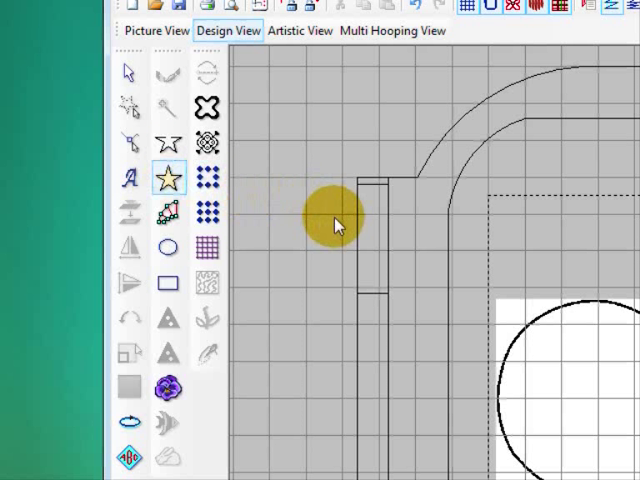
{"action": "mouse_move", "coordinate": [332, 228]}
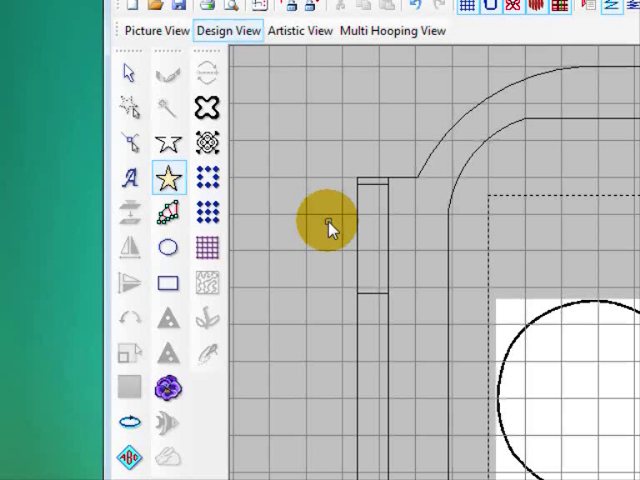
{"action": "mouse_move", "coordinate": [330, 236]}
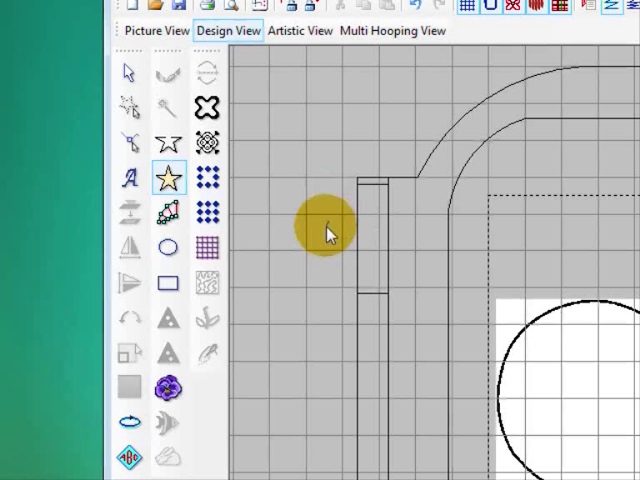
{"action": "mouse_move", "coordinate": [322, 240]}
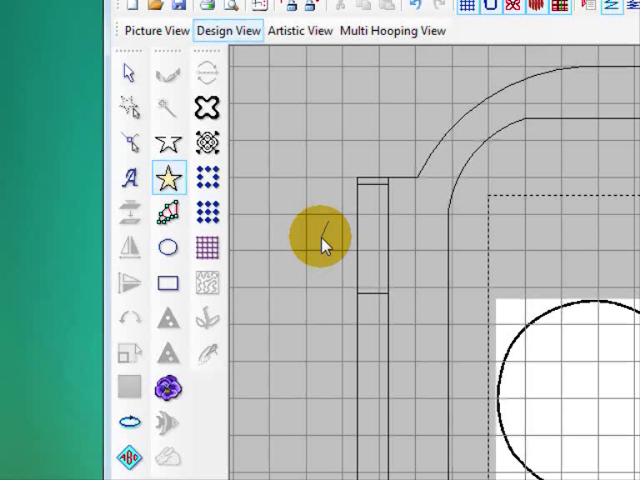
{"action": "mouse_move", "coordinate": [330, 218]}
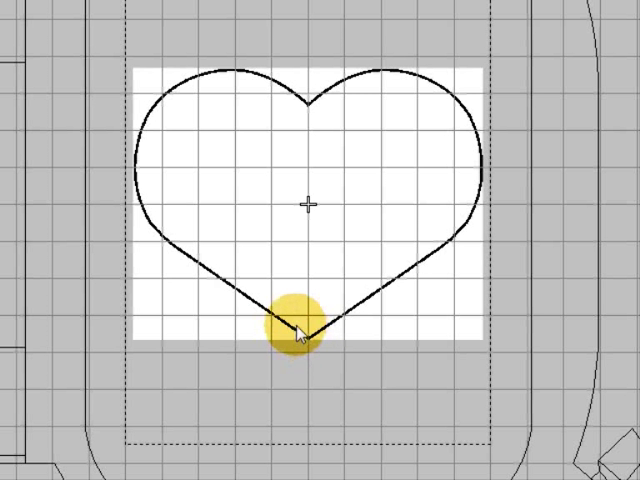
Digitize the heart outline as a green Step fill with underlay, then fit the whole design in view
{"action": "left_click_drag", "start_coordinate": [308, 330], "coordinate": [316, 144]}
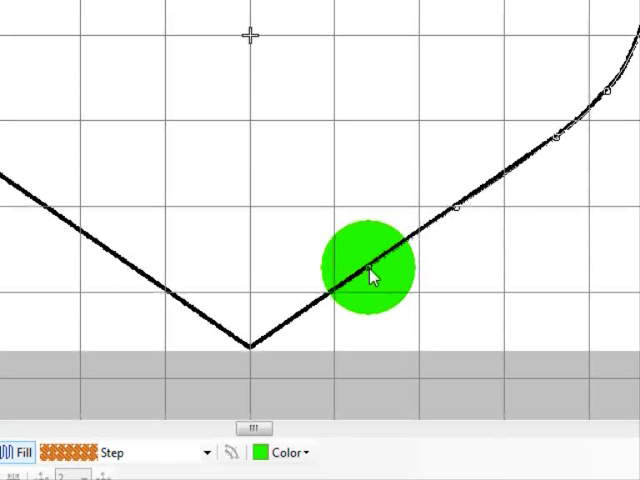
{"action": "left_click_drag", "start_coordinate": [370, 276], "coordinate": [250, 350]}
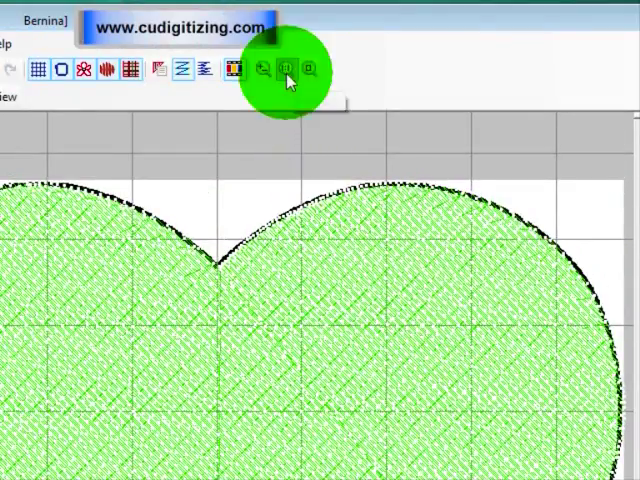
{"action": "left_click", "coordinate": [288, 70]}
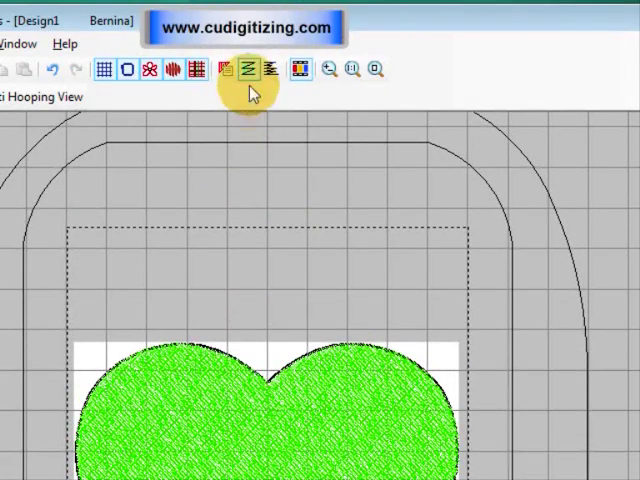
{"action": "mouse_move", "coordinate": [244, 70]}
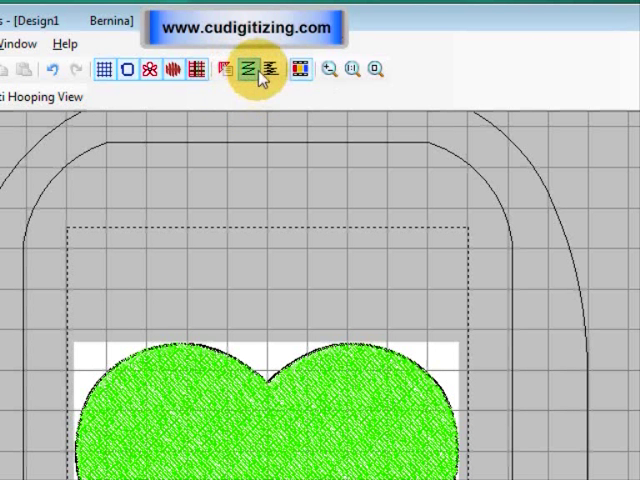
{"action": "mouse_move", "coordinate": [248, 70]}
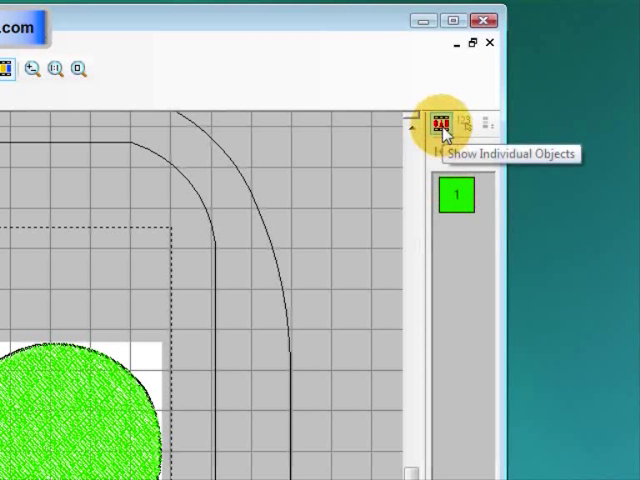
Show the design's individual objects in the Color Film, listing the heart as one green object
{"action": "left_click", "coordinate": [440, 122]}
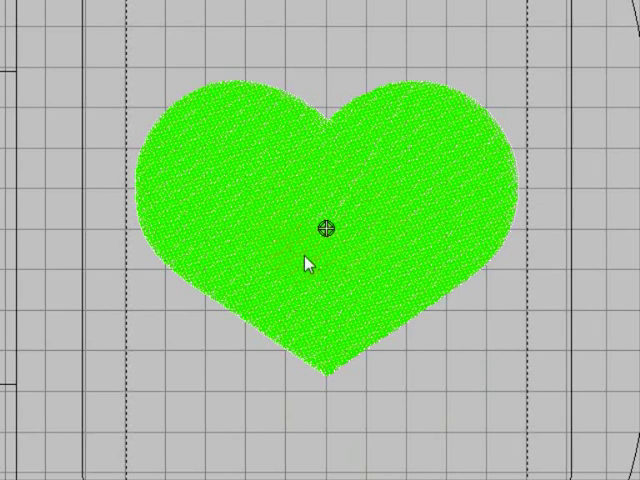
{"action": "mouse_move", "coordinate": [356, 264]}
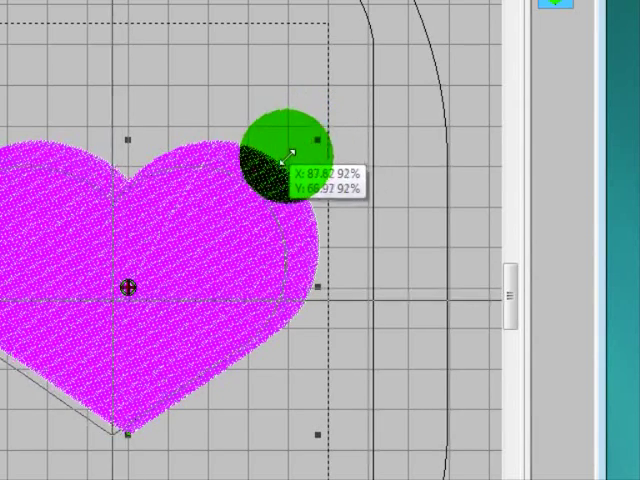
Scale the heart down proportionally from a corner handle to about 59.3 by 45.1
{"action": "left_click_drag", "start_coordinate": [288, 144], "coordinate": [240, 200]}
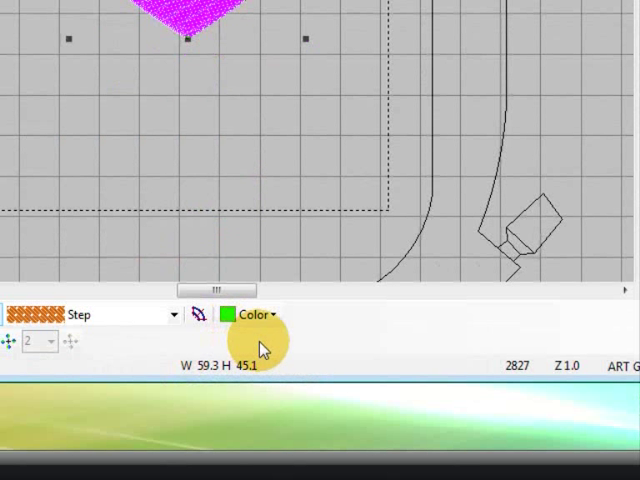
{"action": "mouse_move", "coordinate": [452, 372]}
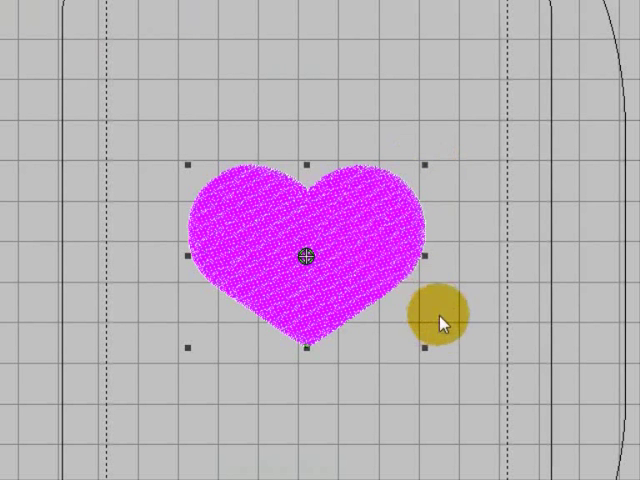
Stretch the heart non-proportionally with side and top handles into a tall, narrow shape
{"action": "left_click_drag", "start_coordinate": [440, 320], "coordinate": [396, 236]}
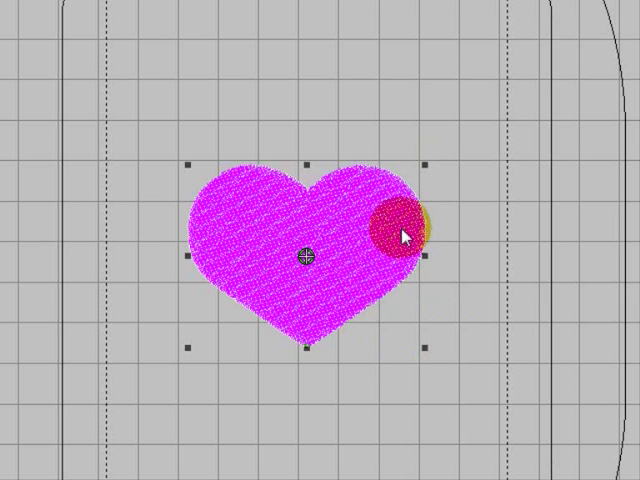
{"action": "left_click_drag", "start_coordinate": [400, 230], "coordinate": [436, 180]}
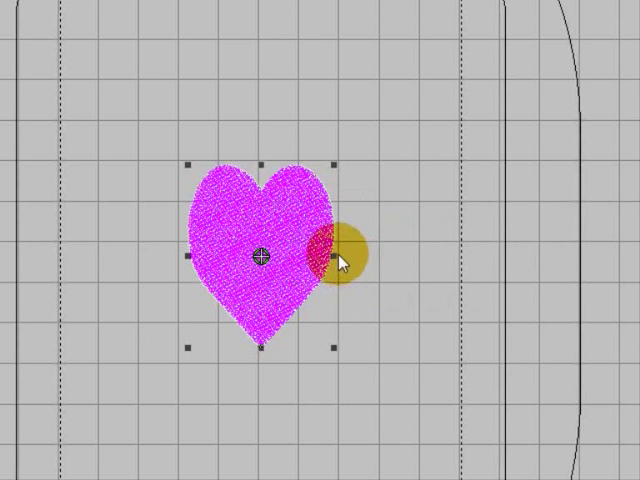
{"action": "left_click_drag", "start_coordinate": [348, 258], "coordinate": [262, 172]}
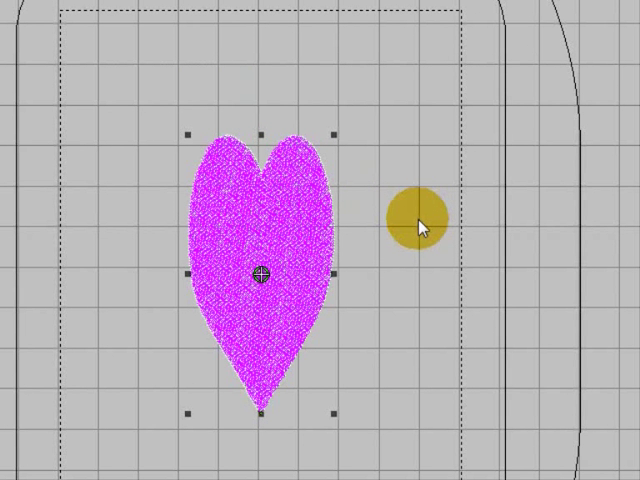
{"action": "left_click_drag", "start_coordinate": [410, 224], "coordinate": [320, 236]}
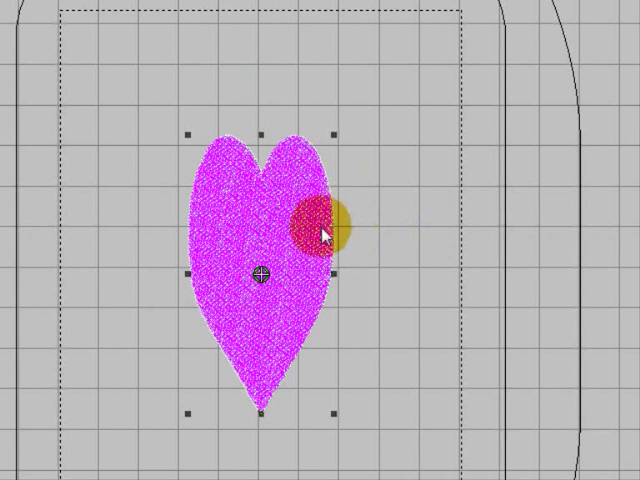
{"action": "left_click_drag", "start_coordinate": [320, 224], "coordinate": [392, 264]}
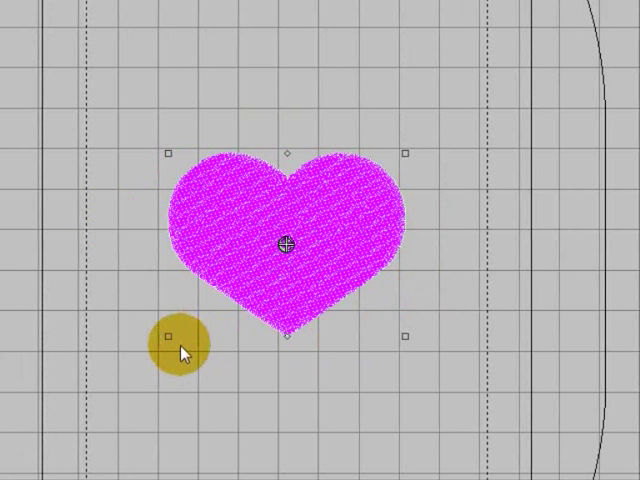
Resize the heart proportionally from a corner handle back to its rounded shape
{"action": "left_click_drag", "start_coordinate": [184, 350], "coordinate": [230, 176]}
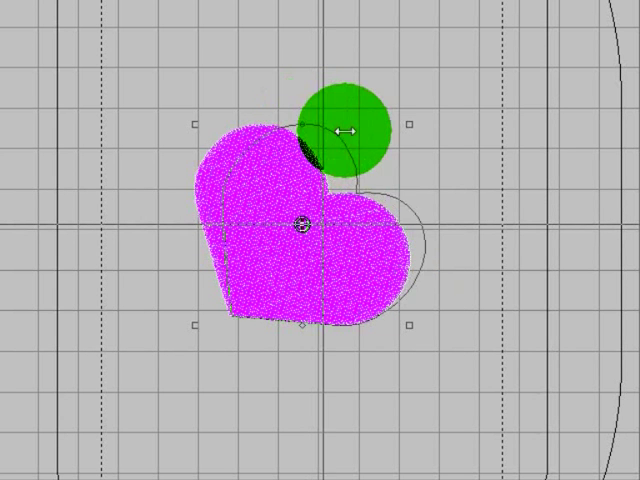
Rotate the heart around its centre with a corner handle, then skew it sideways
{"action": "left_click_drag", "start_coordinate": [344, 130], "coordinate": [464, 144]}
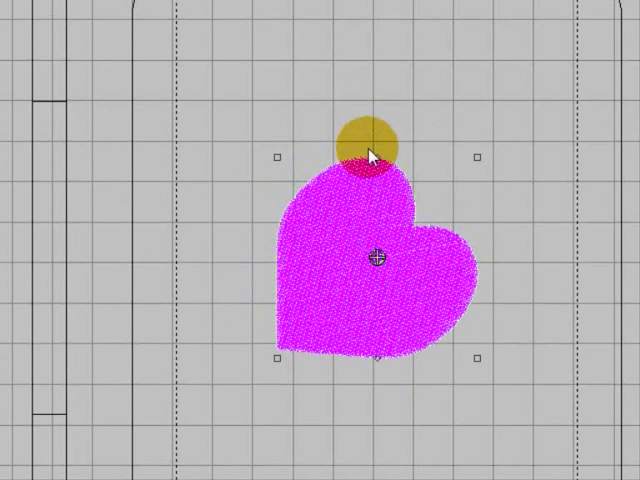
{"action": "left_click_drag", "start_coordinate": [364, 144], "coordinate": [256, 184]}
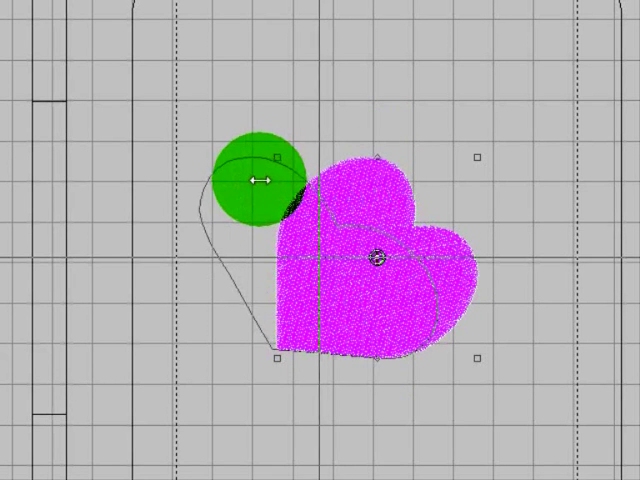